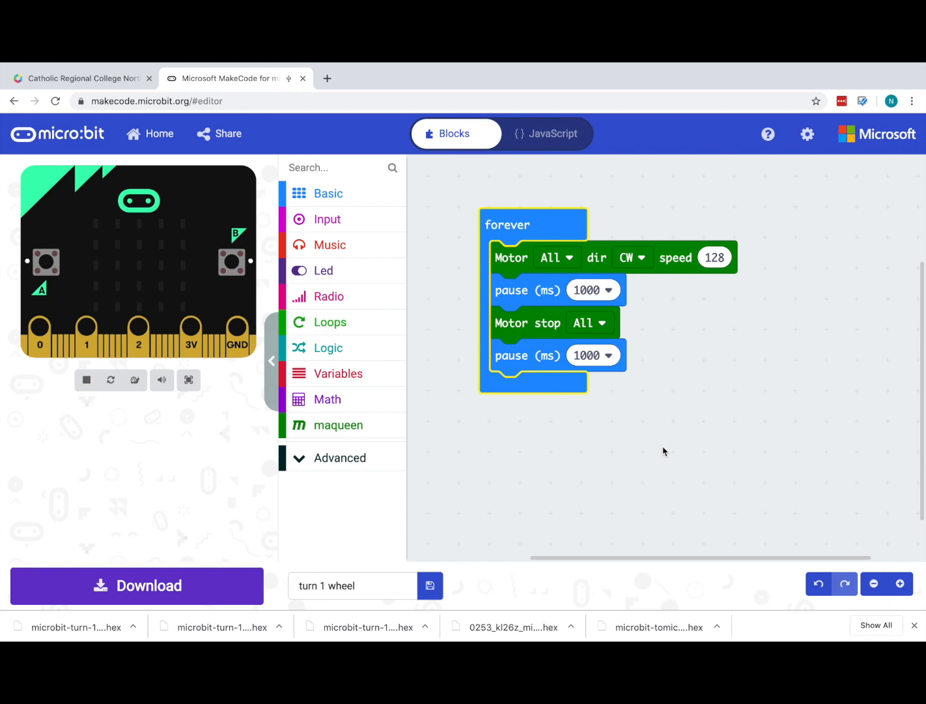
mouse_move(521, 264)
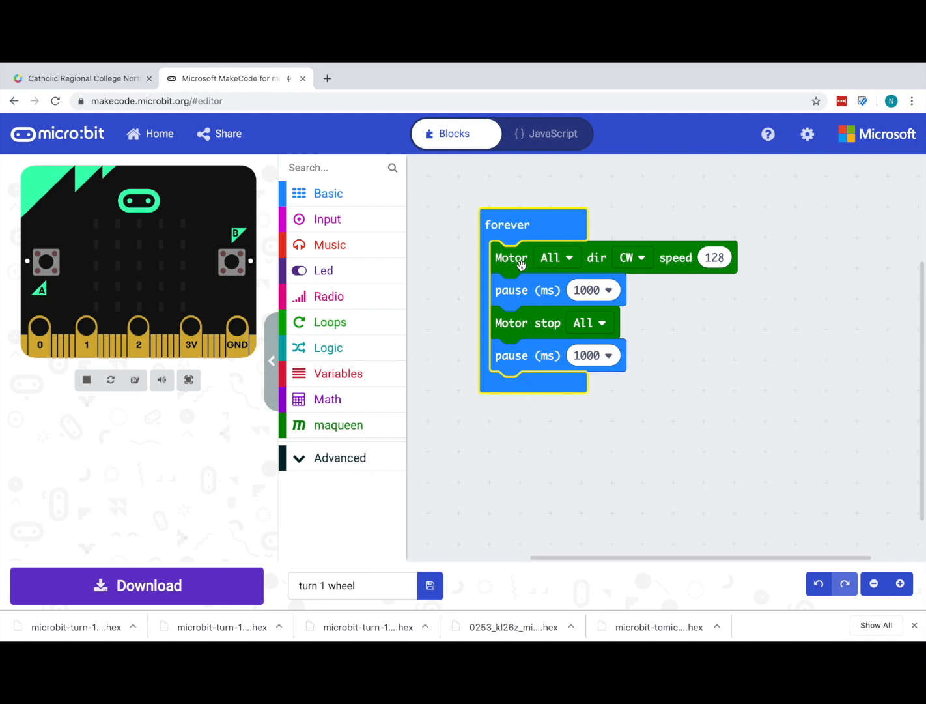
- Change the first motor block's motor from all motors to M1, keeping clockwise at speed 128
left_click(556, 257)
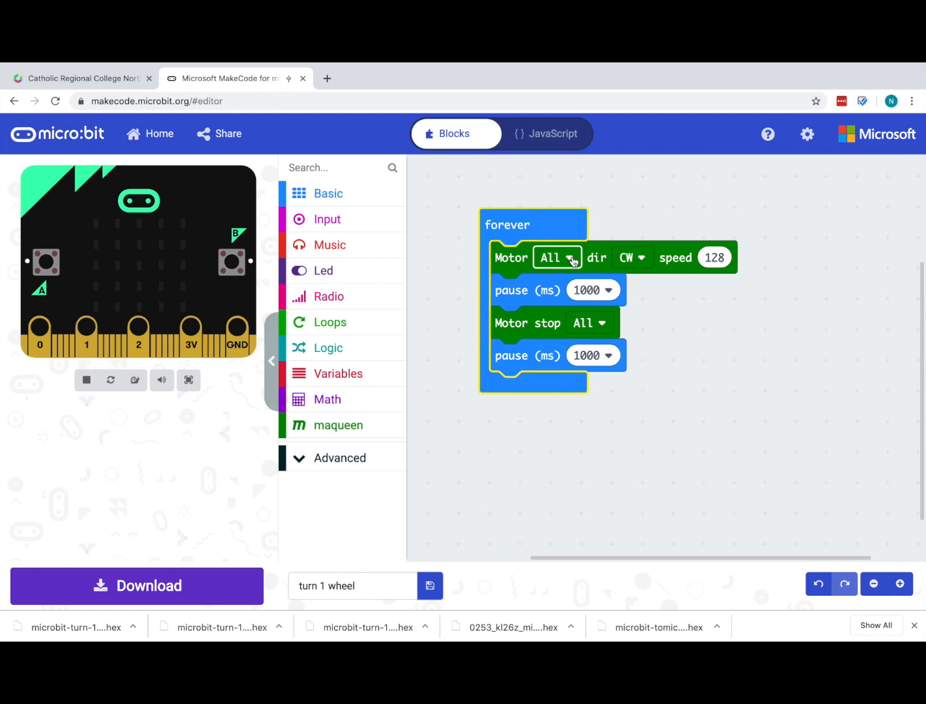
left_click(557, 257)
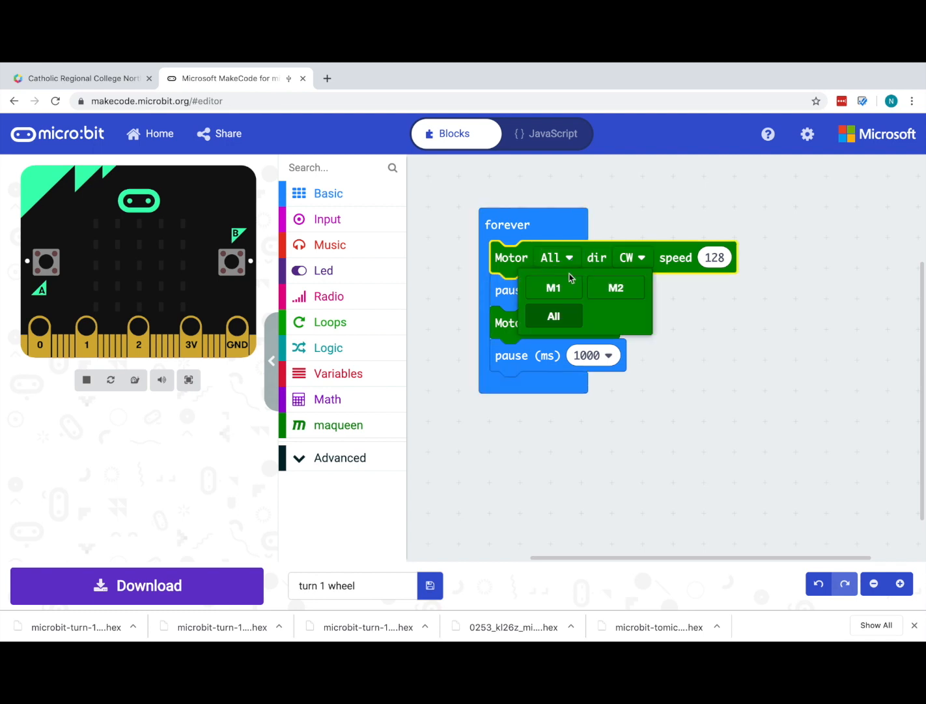
mouse_move(553, 287)
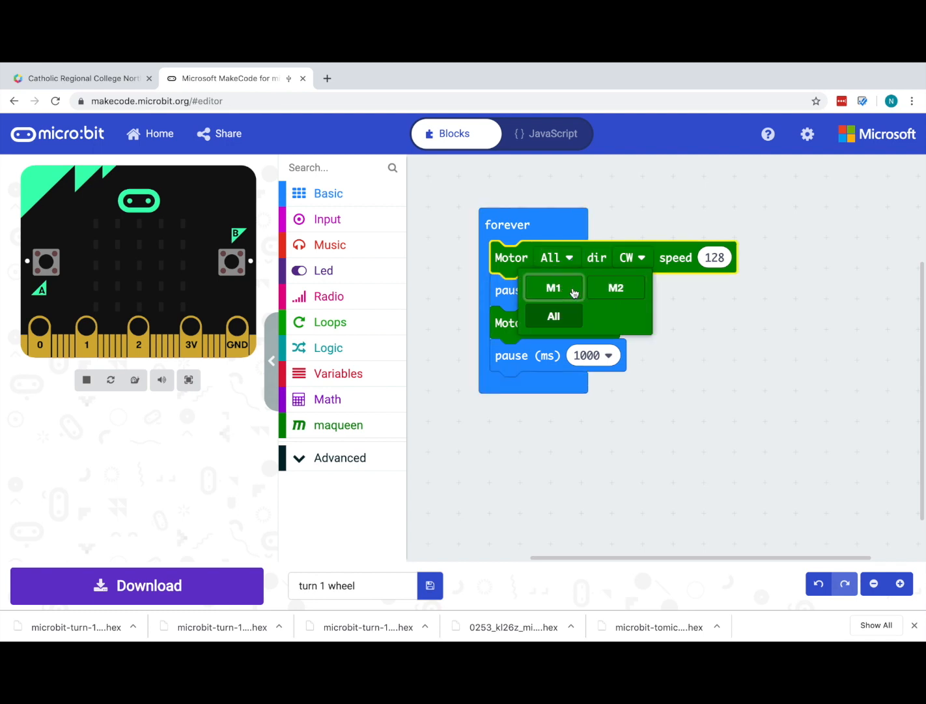
mouse_move(553, 288)
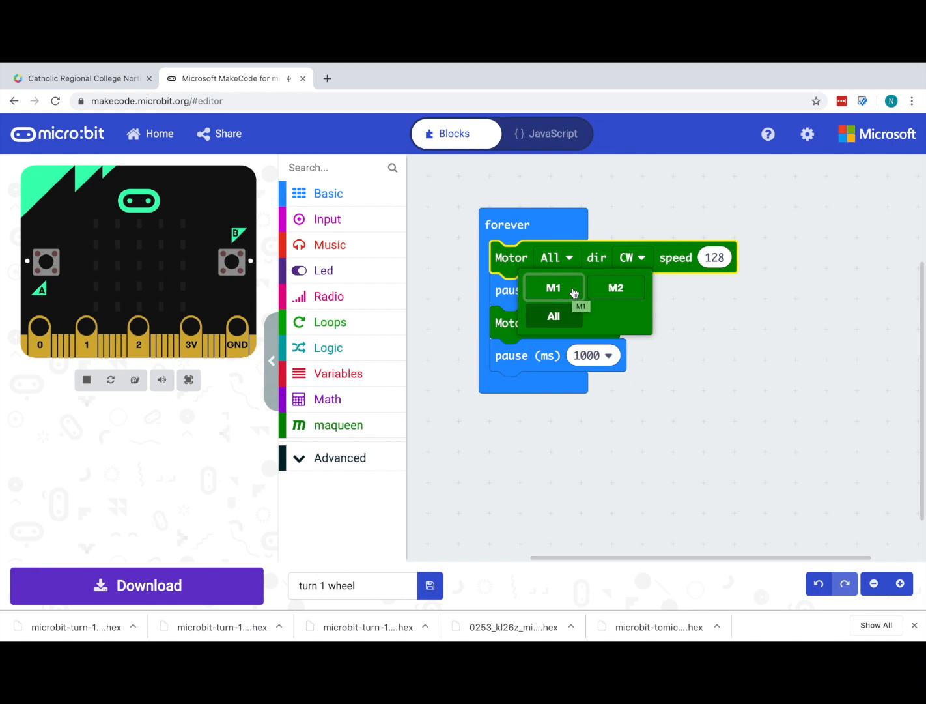
mouse_move(564, 292)
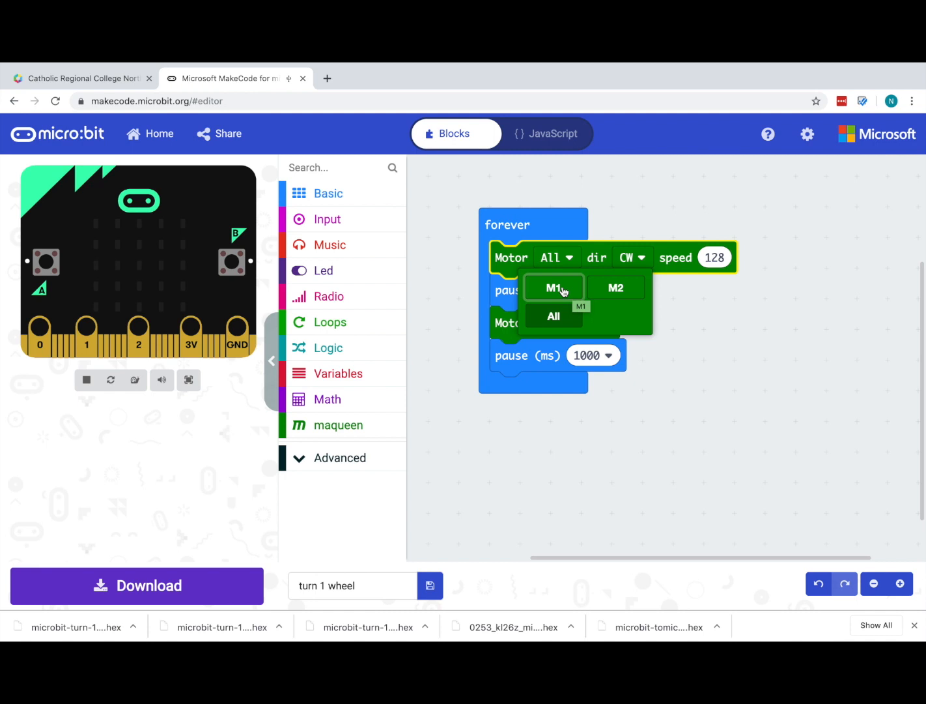
left_click(553, 288)
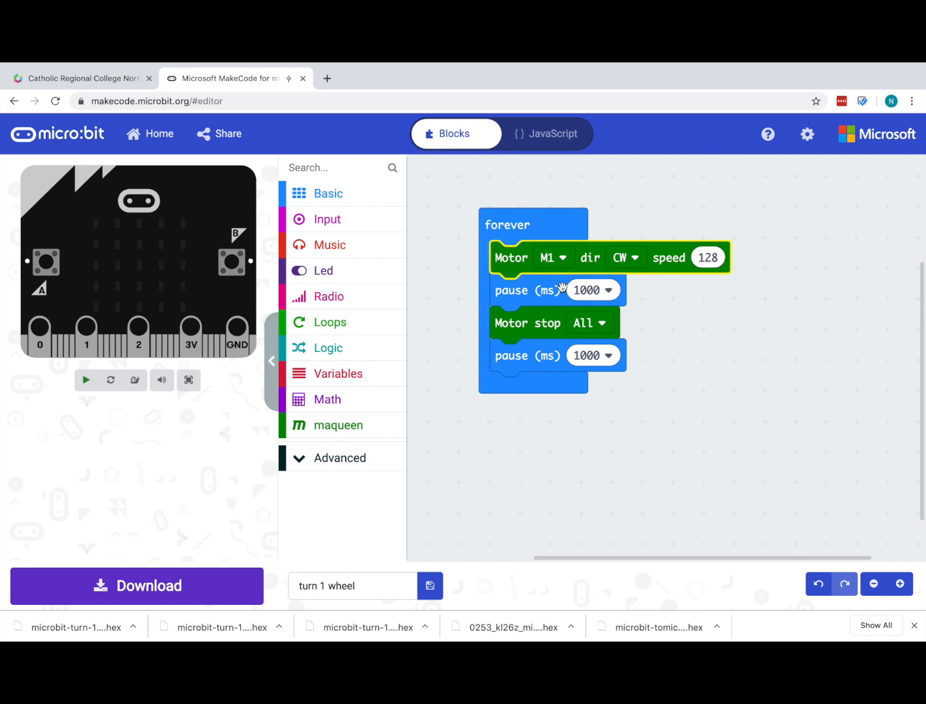
left_click(85, 380)
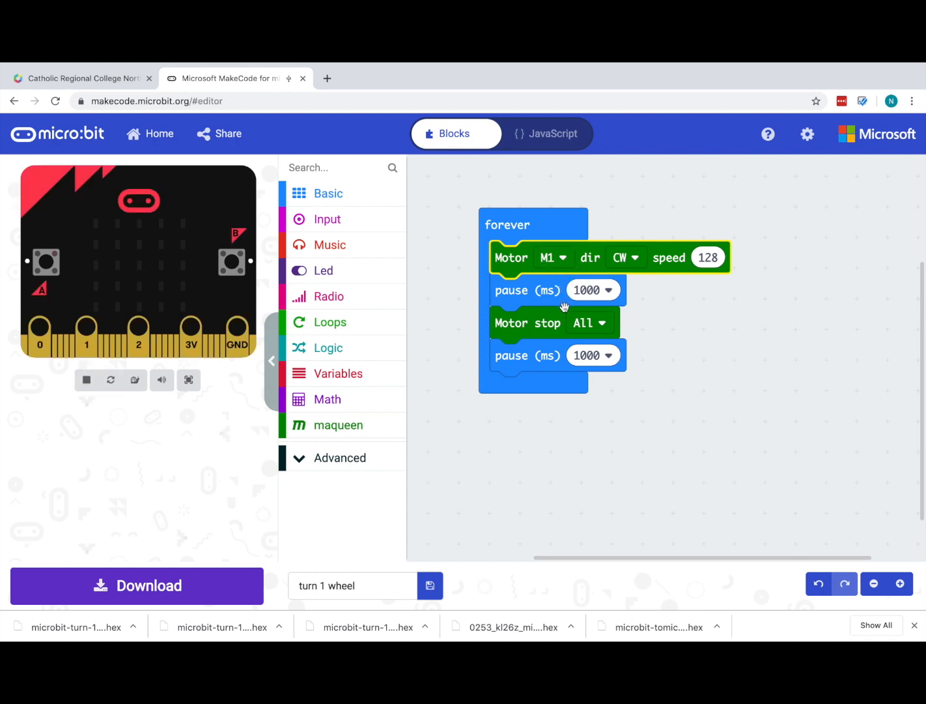
mouse_move(550, 285)
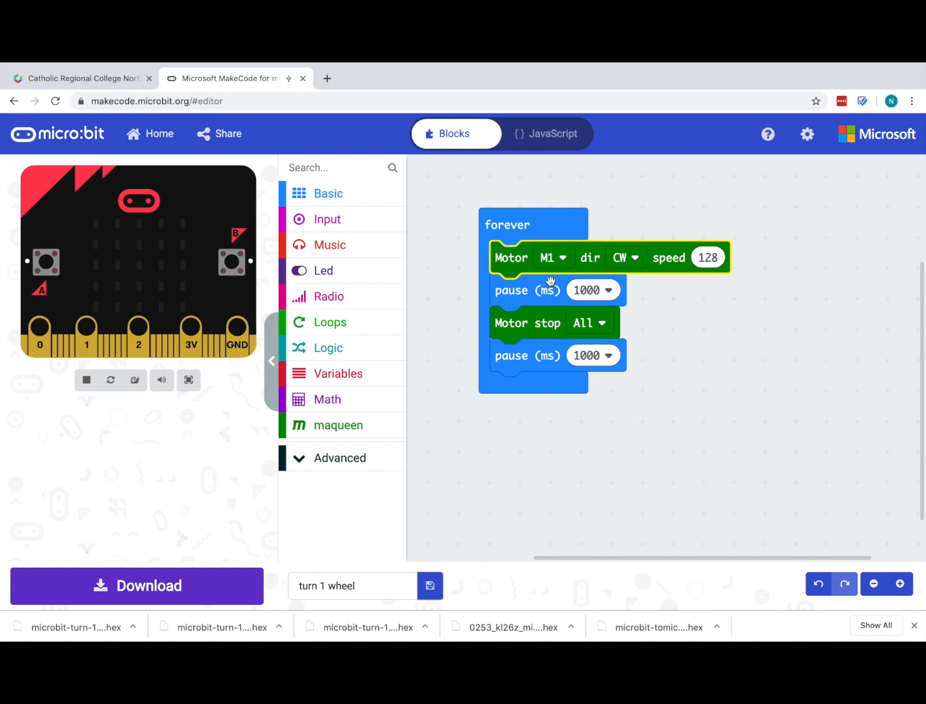
mouse_move(550, 290)
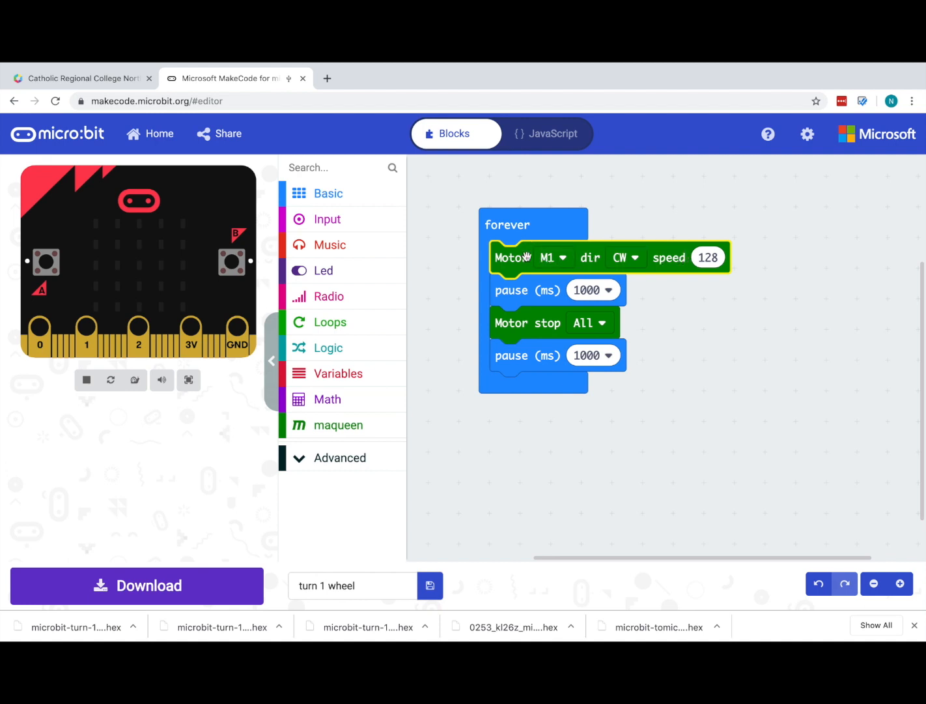
- Duplicate the M1 motor block and set the copy to M2, counter-clockwise, speed 128
right_click(512, 257)
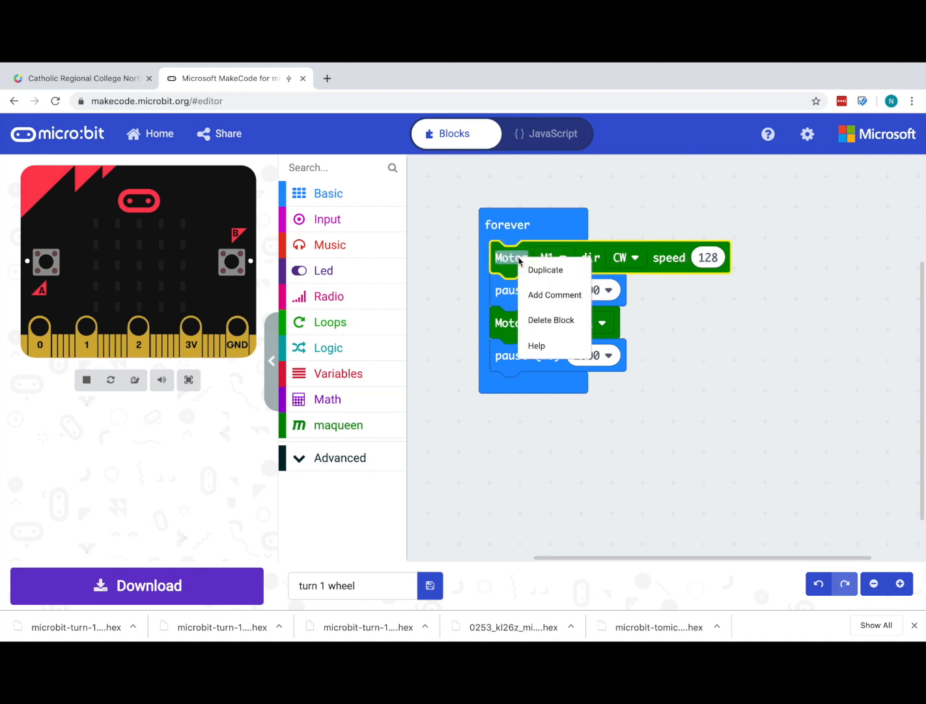
left_click(546, 269)
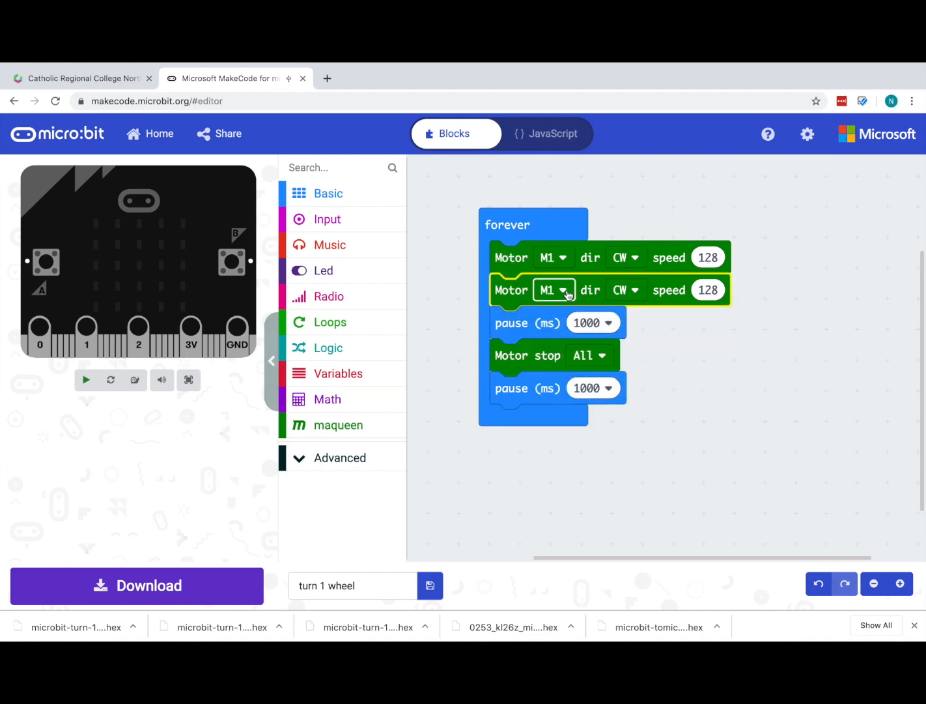
left_click(547, 289)
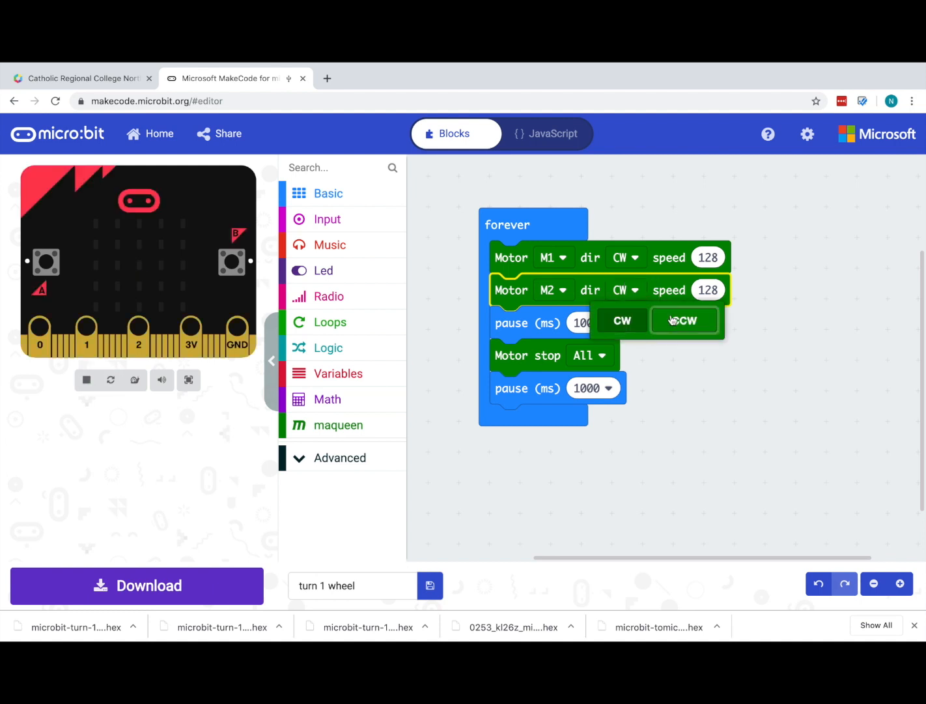
left_click(683, 320)
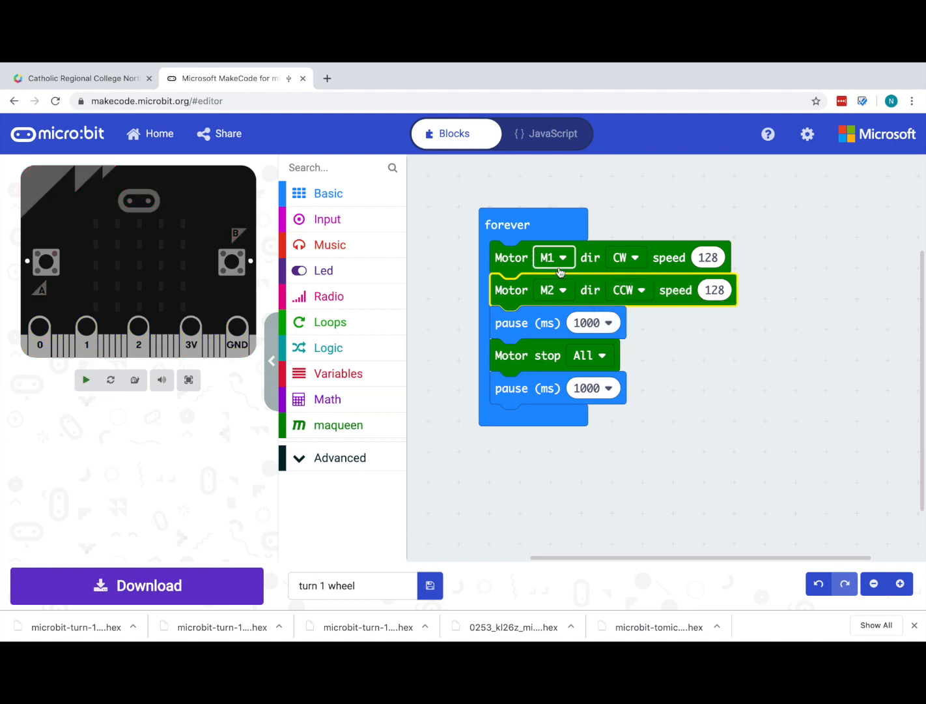
left_click(85, 380)
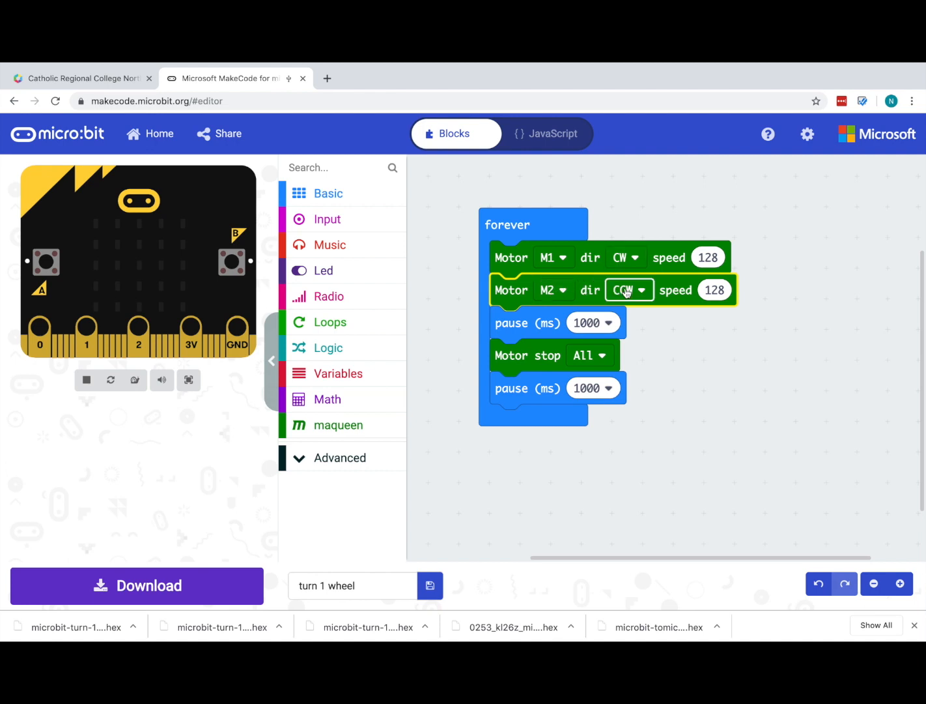
left_click(628, 290)
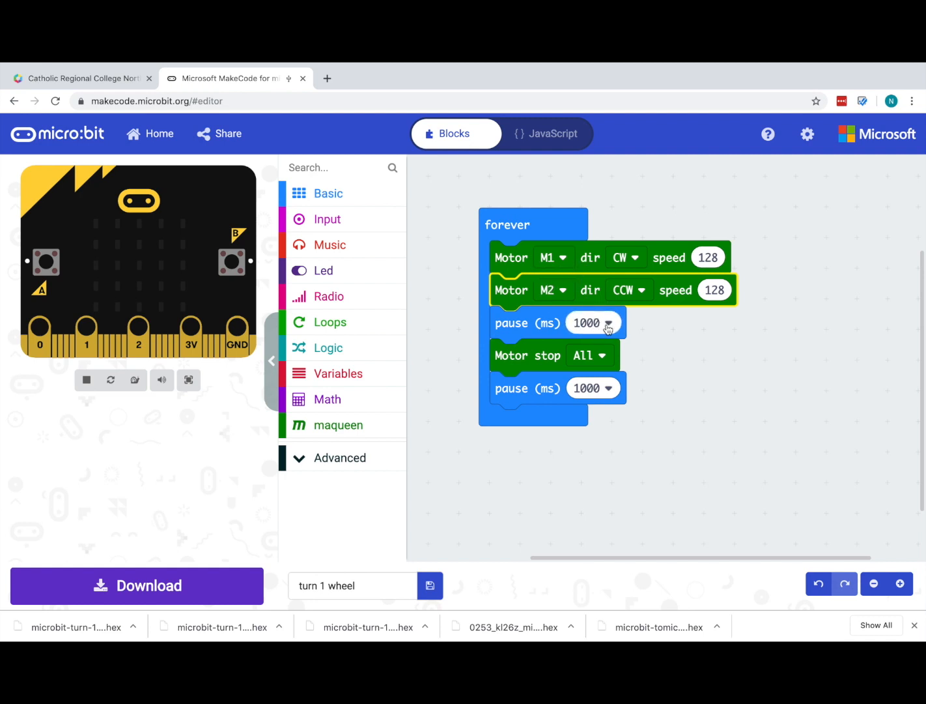
left_click(585, 322)
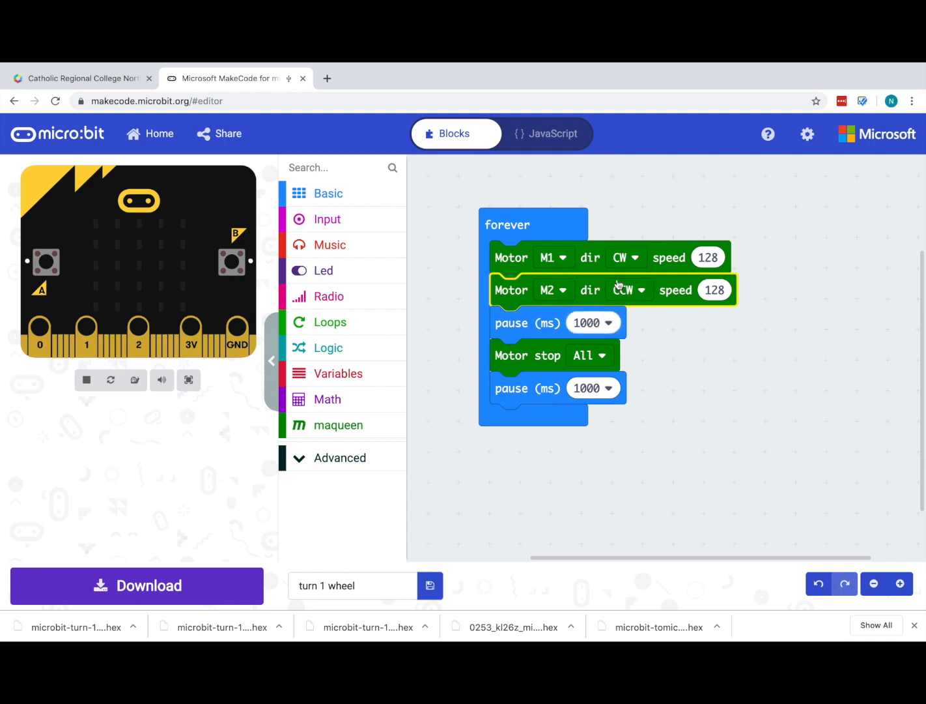
left_click(590, 322)
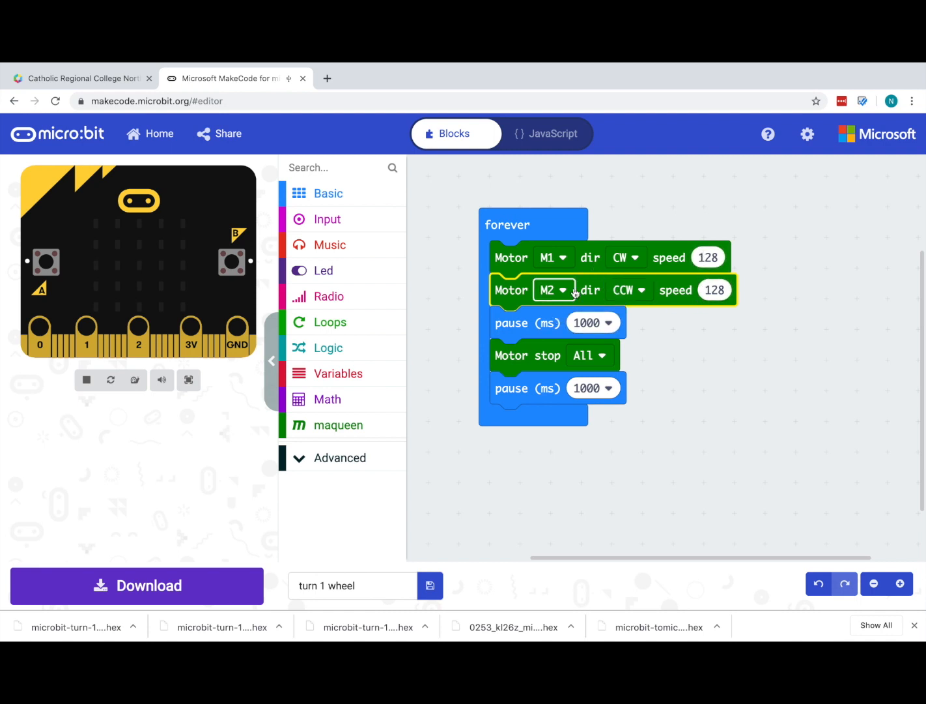
left_click(584, 322)
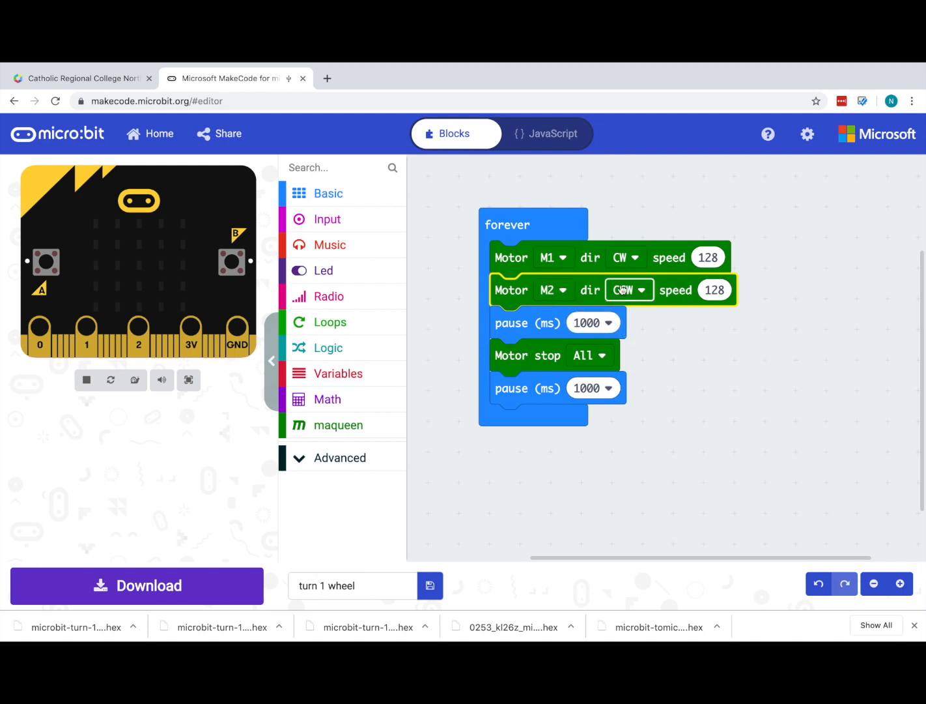
left_click(629, 290)
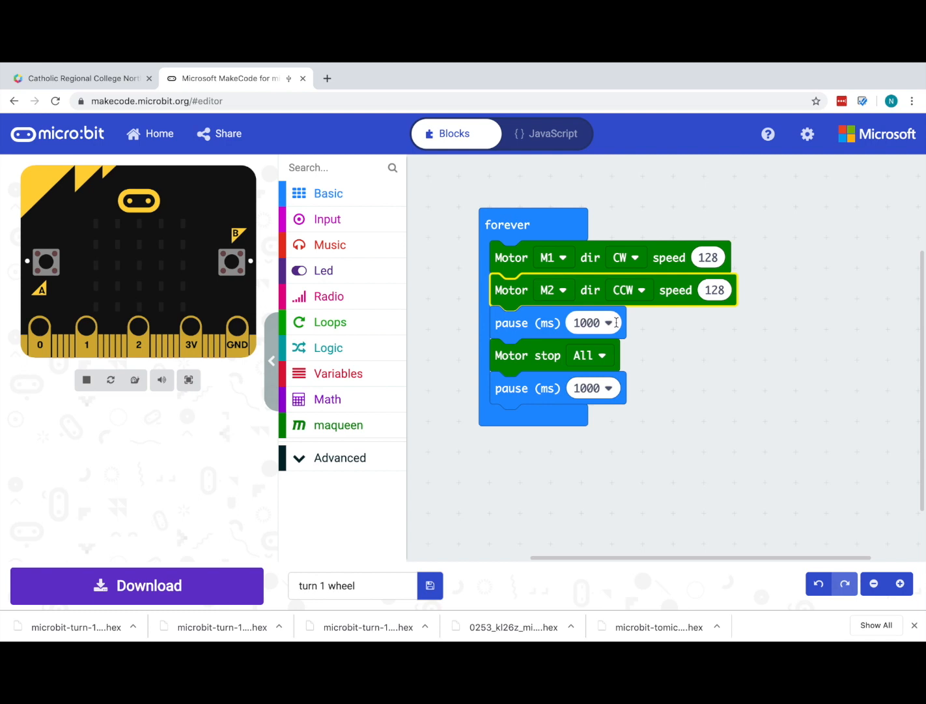
mouse_move(616, 326)
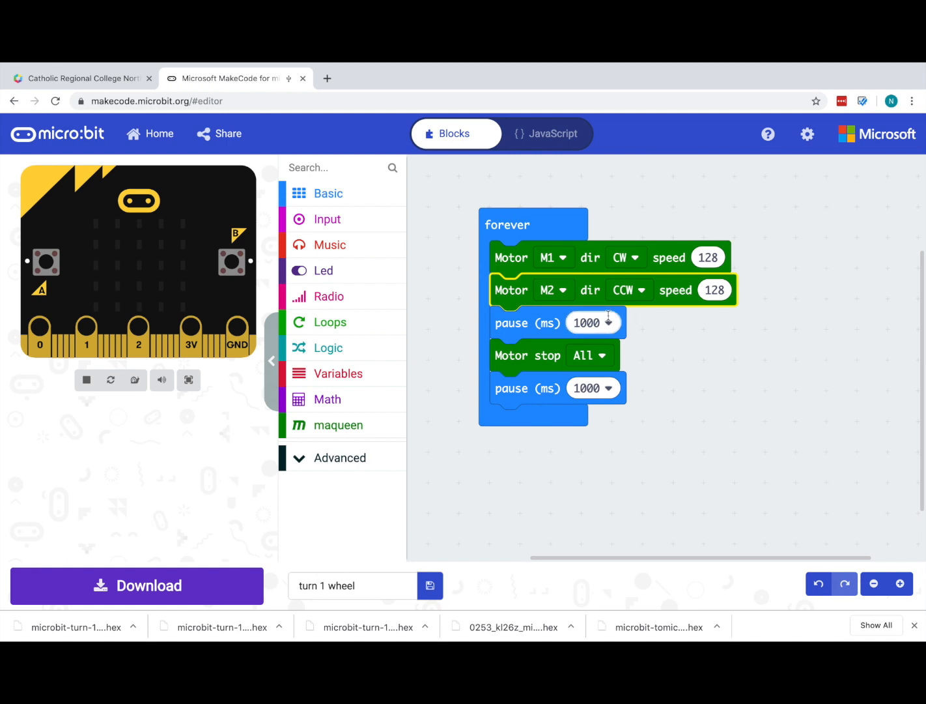
left_click(584, 322)
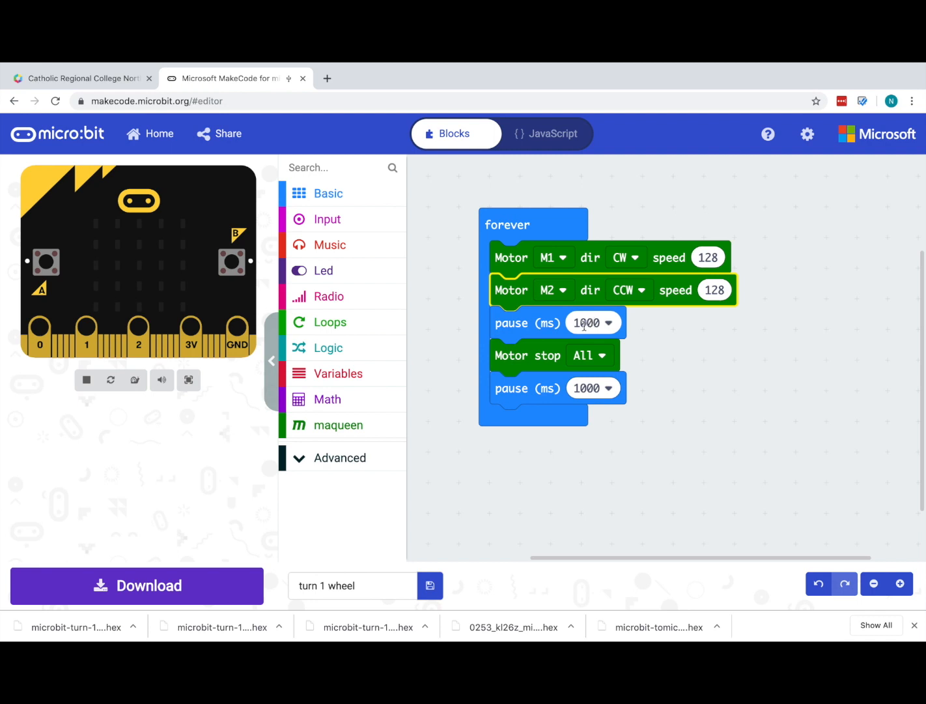